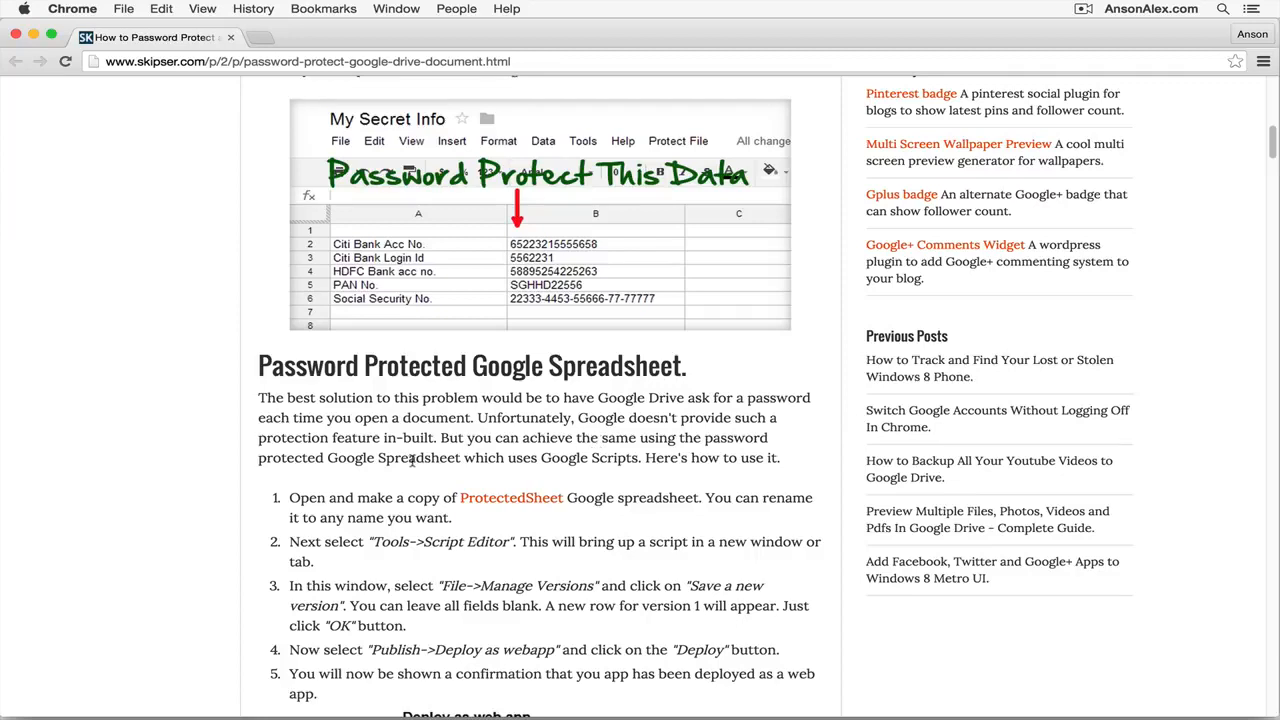
pyautogui.moveTo(511, 497)
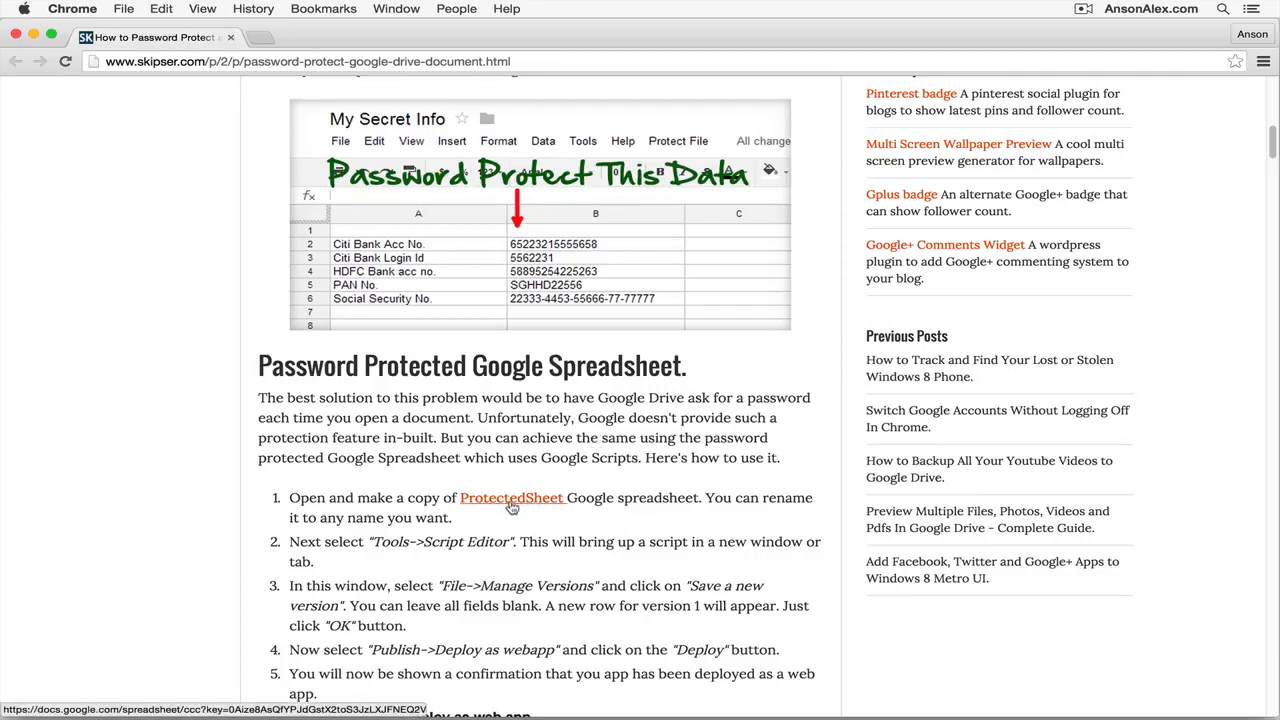
# - Follow the tutorial's ProtectedSheet link to reach the make-a-copy page
pyautogui.click(512, 497)
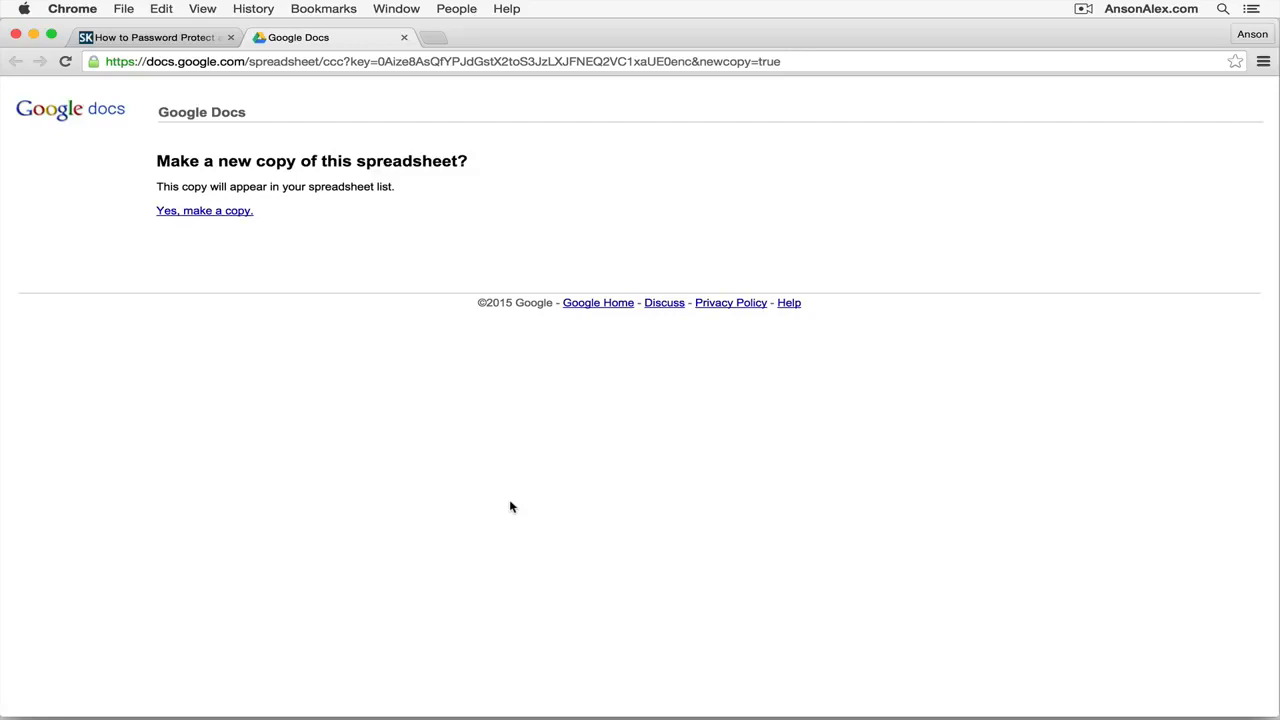
# - Confirm 'Yes, make a copy' to open Copy of ProtectedSheet
pyautogui.click(204, 210)
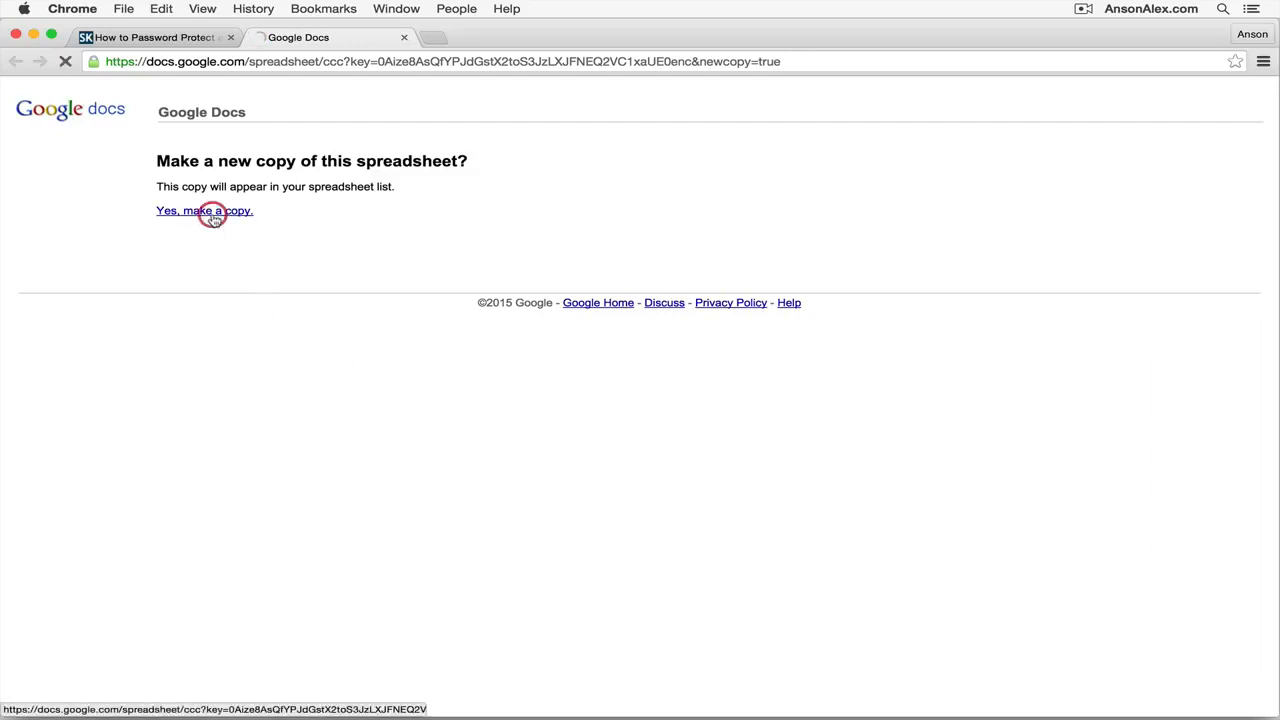
pyautogui.click(204, 210)
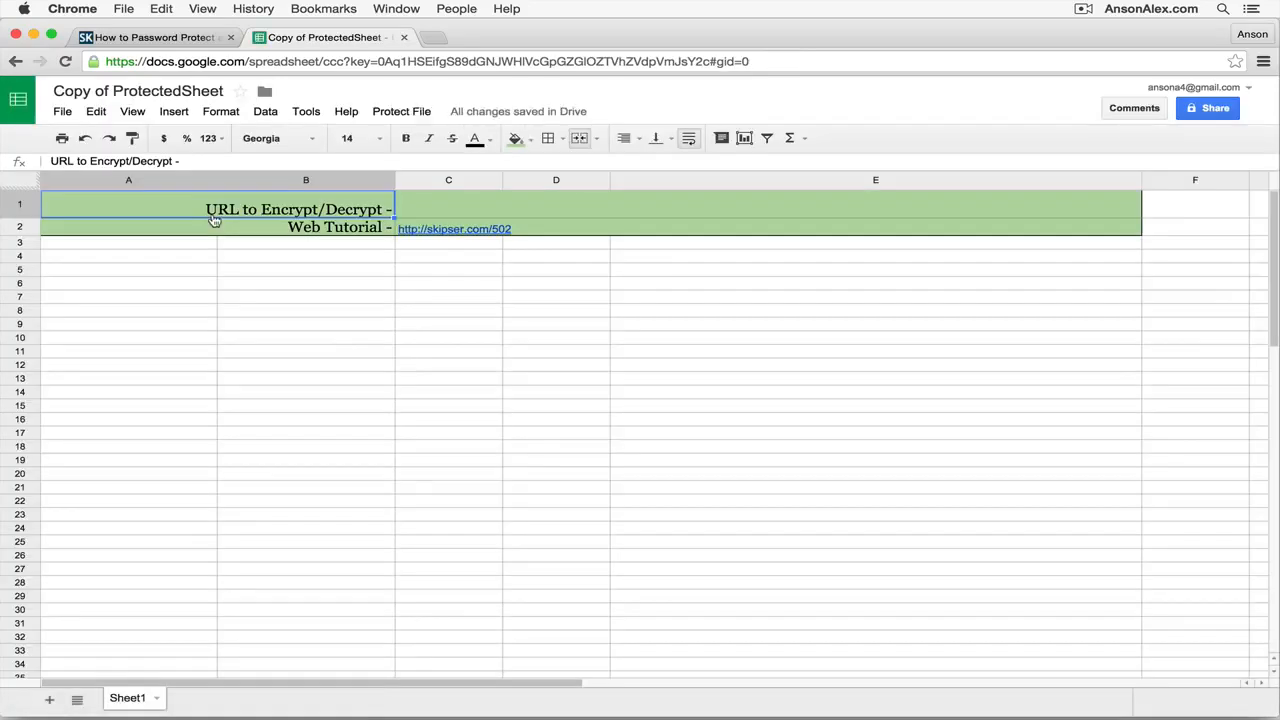
pyautogui.moveTo(170, 229)
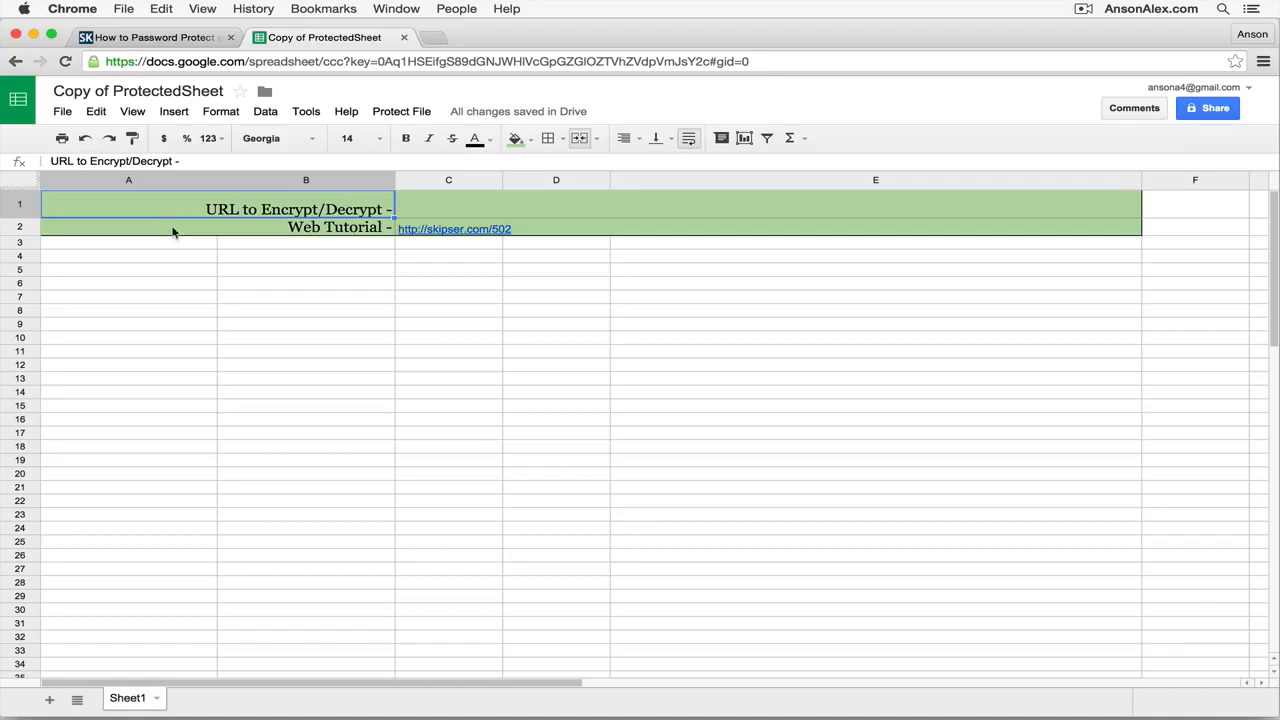
pyautogui.moveTo(510, 229)
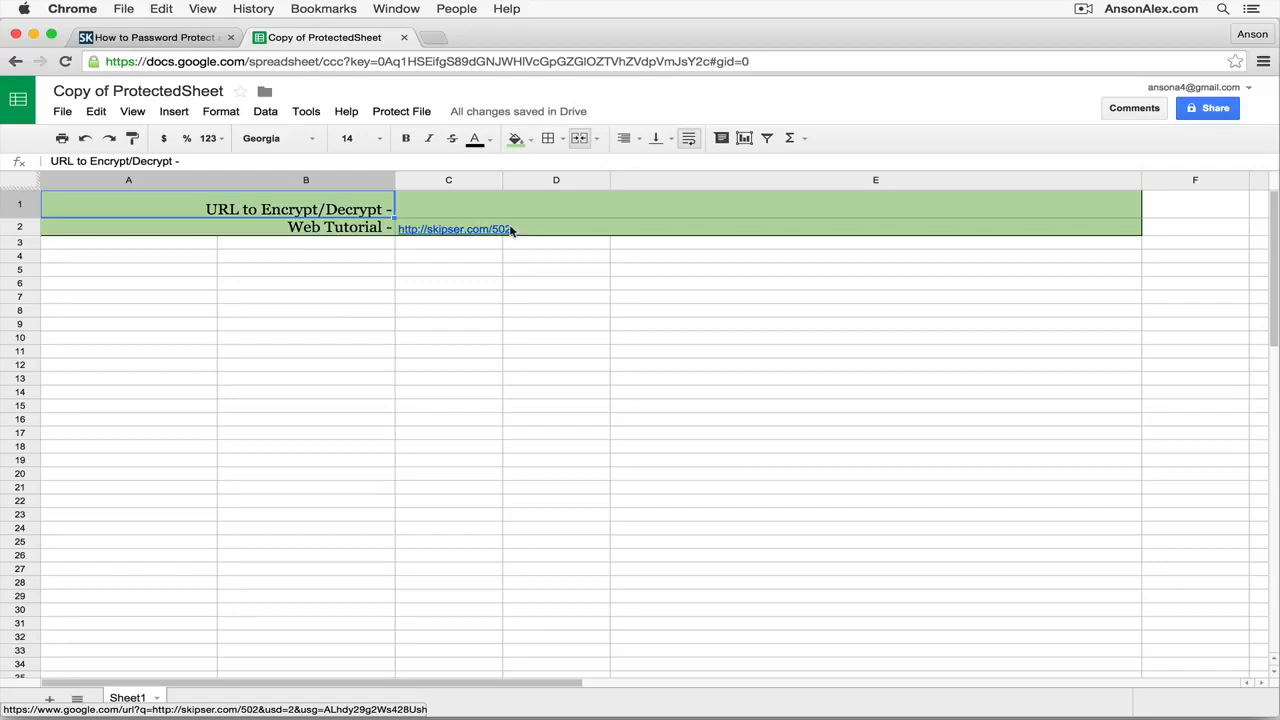
pyautogui.click(128, 256)
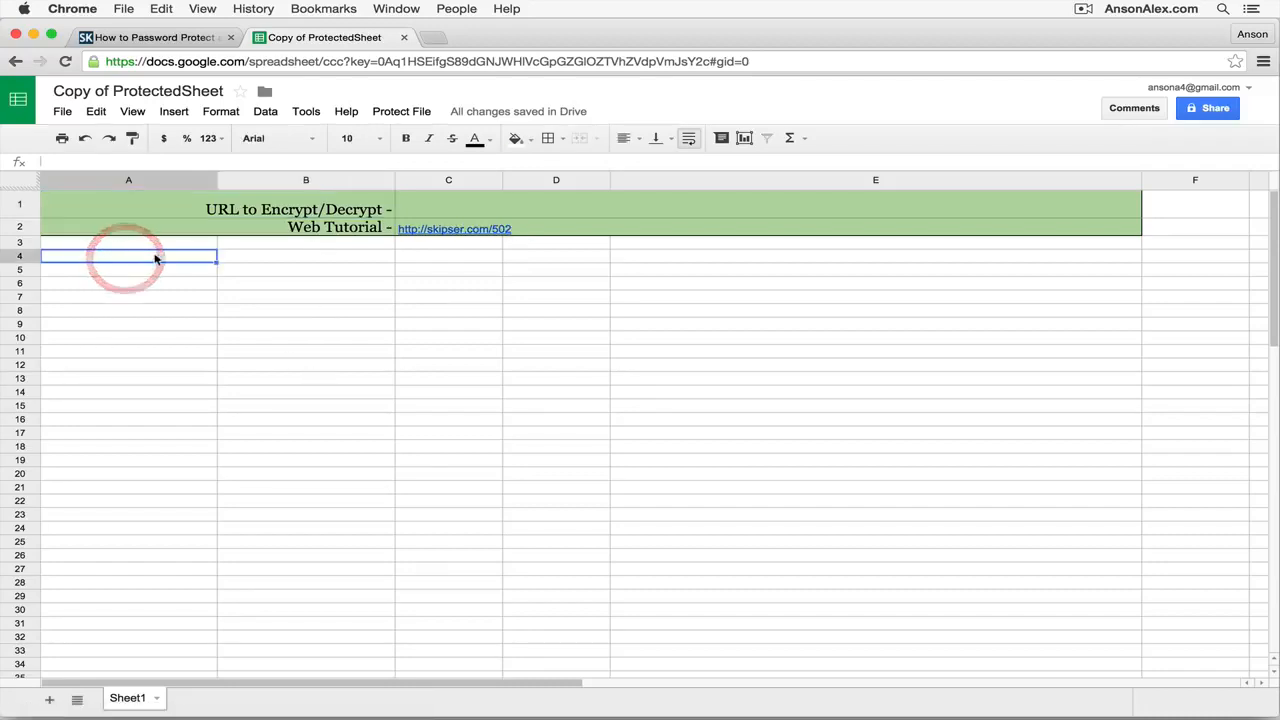
pyautogui.write('SSN')
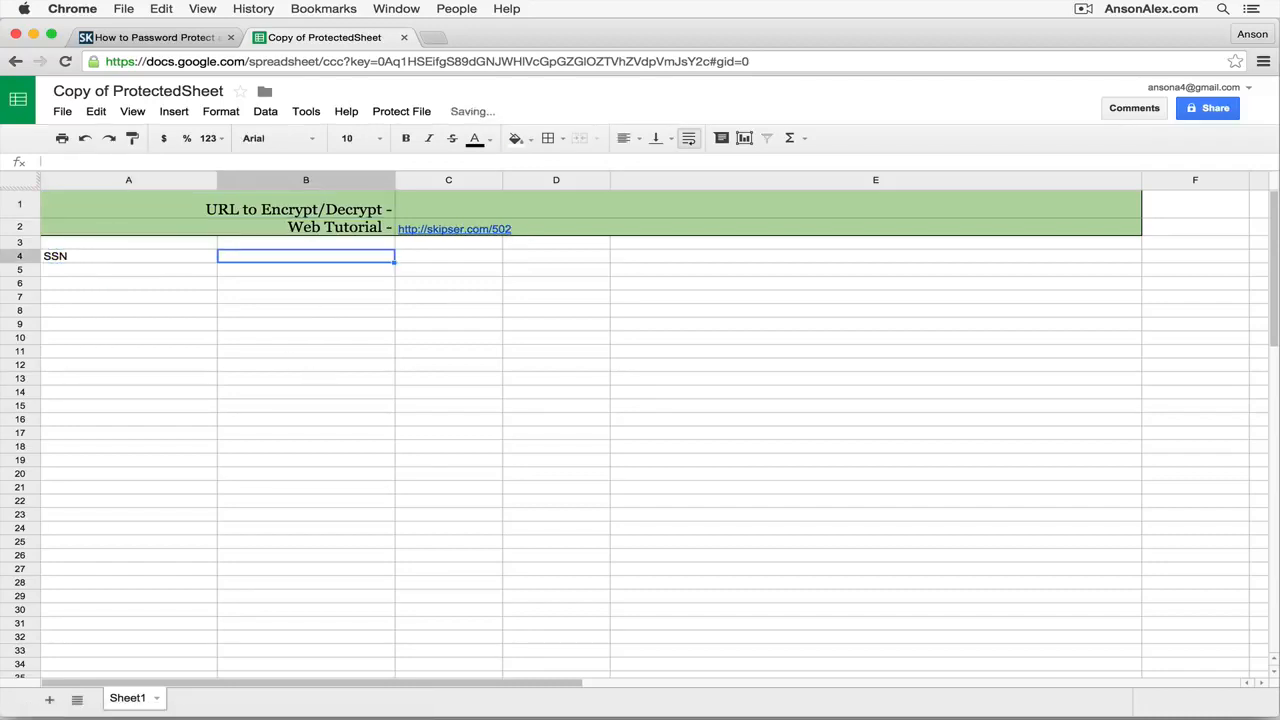
pyautogui.write('12345678901')
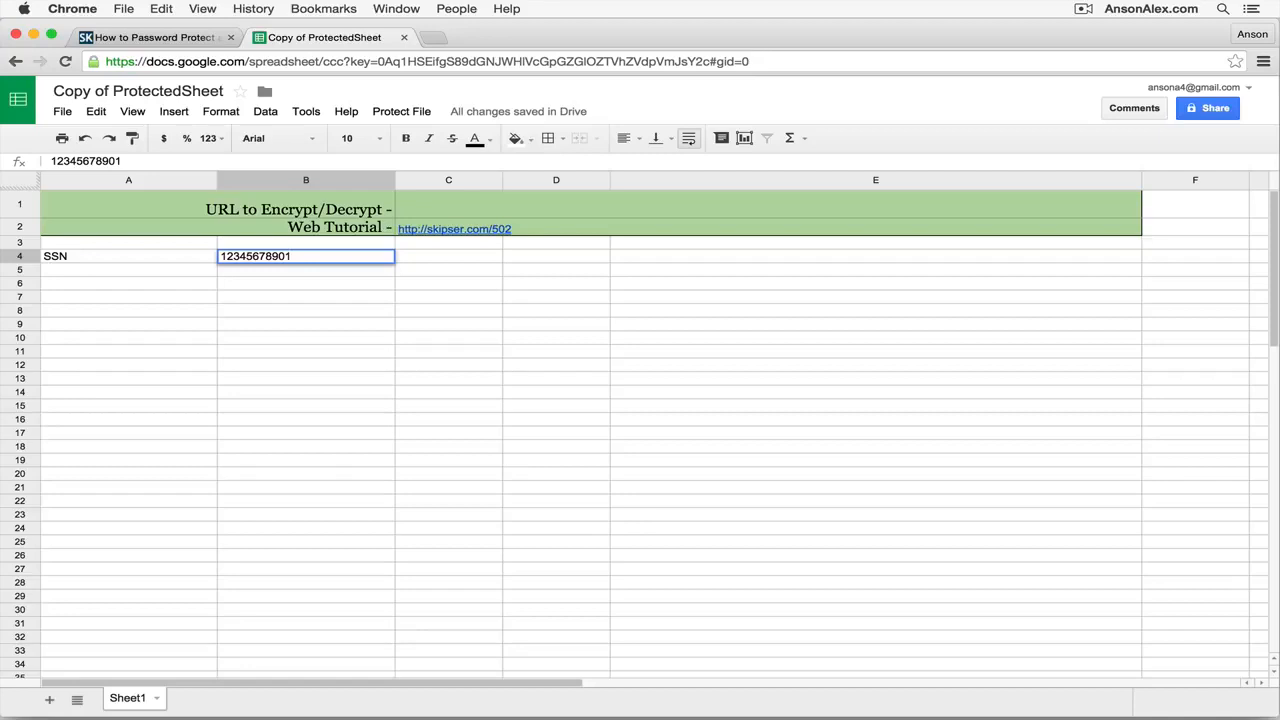
pyautogui.click(128, 270)
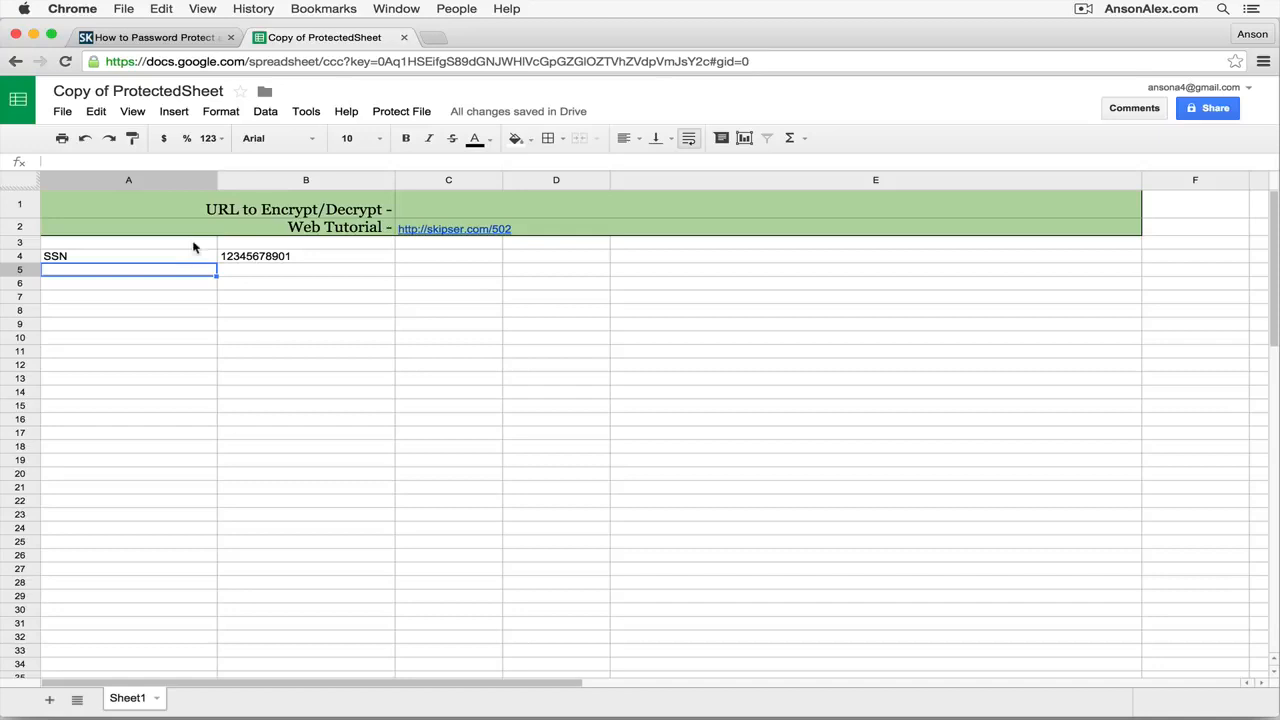
# - Run Protect File > Encrypt File and approve the script's authorization and permissions
pyautogui.click(401, 111)
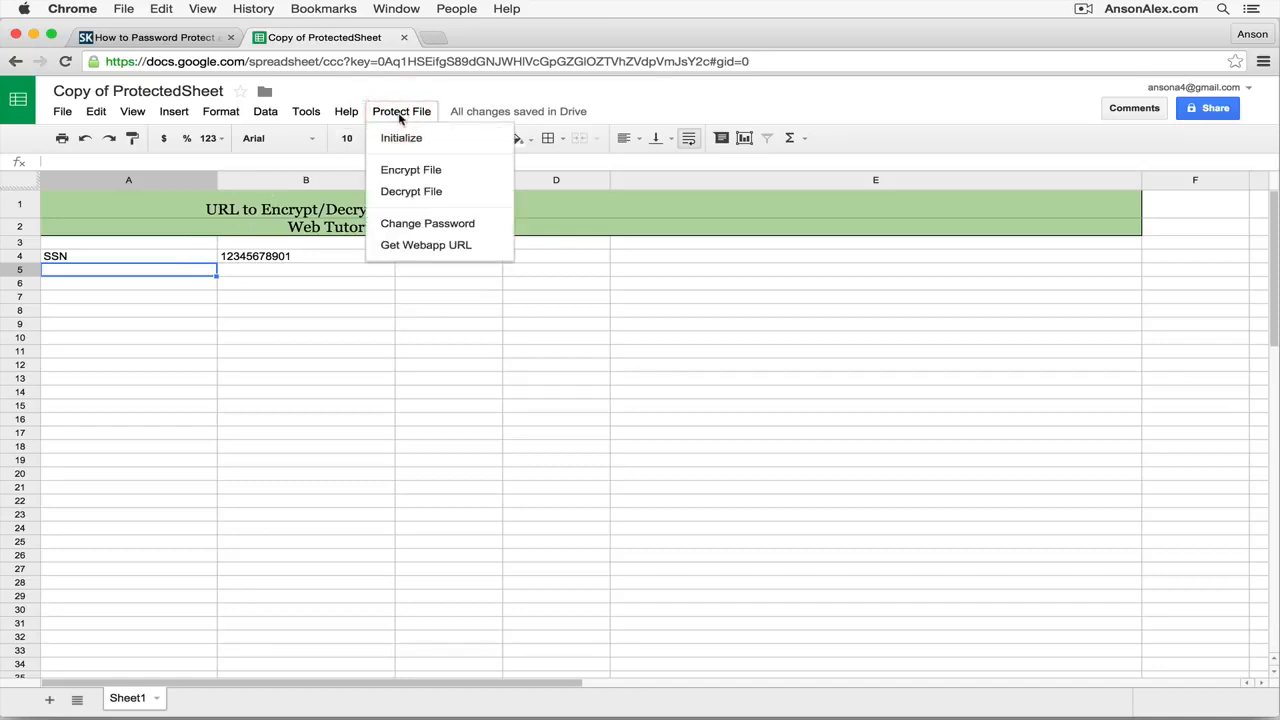
pyautogui.moveTo(410, 170)
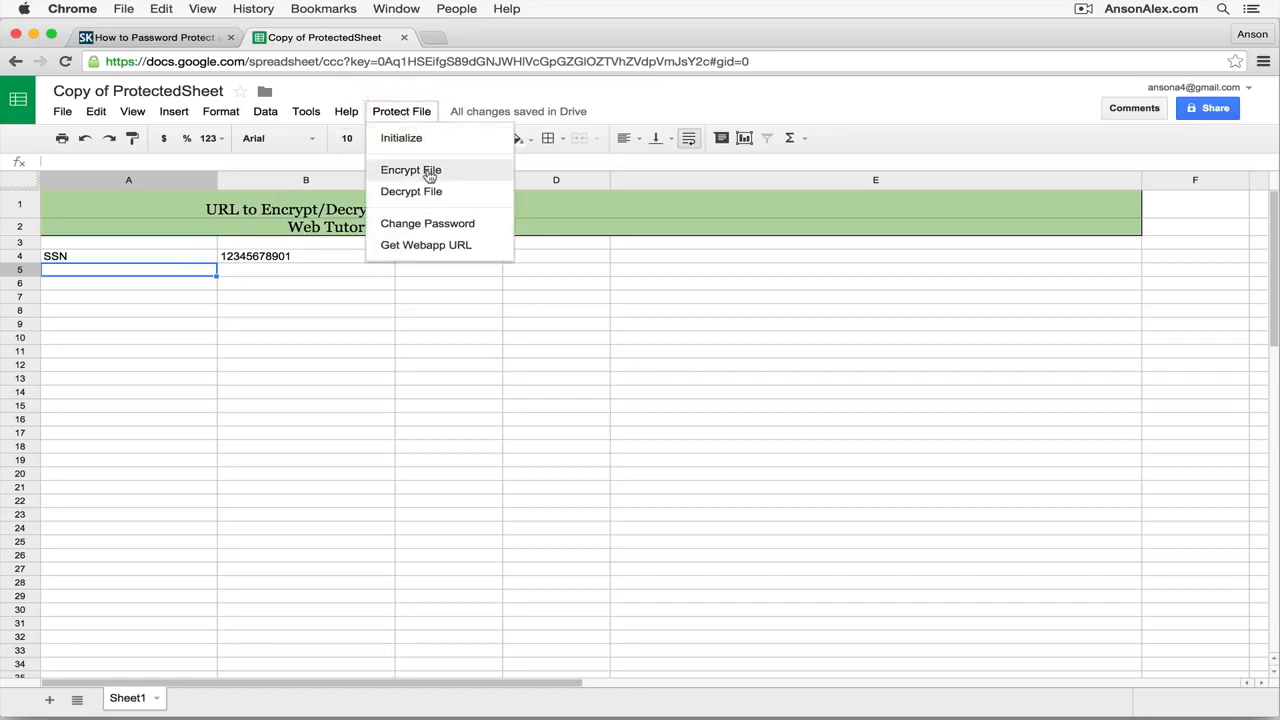
pyautogui.click(410, 169)
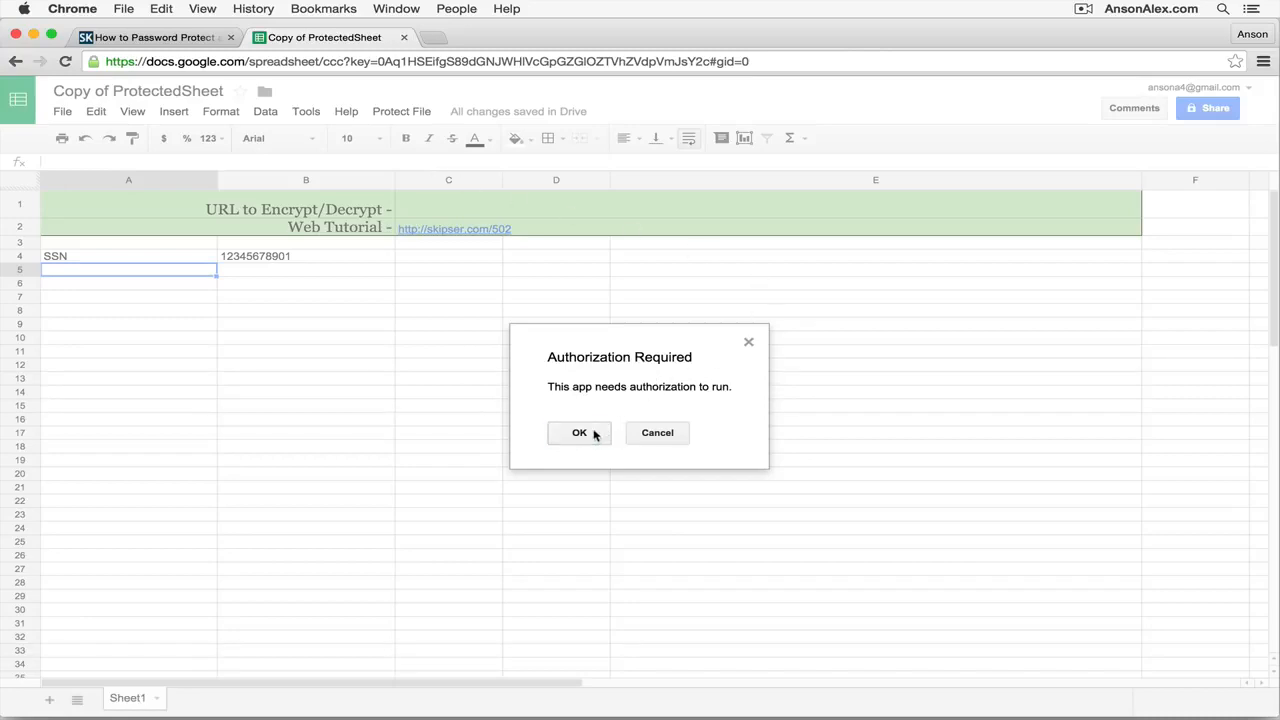
pyautogui.click(579, 432)
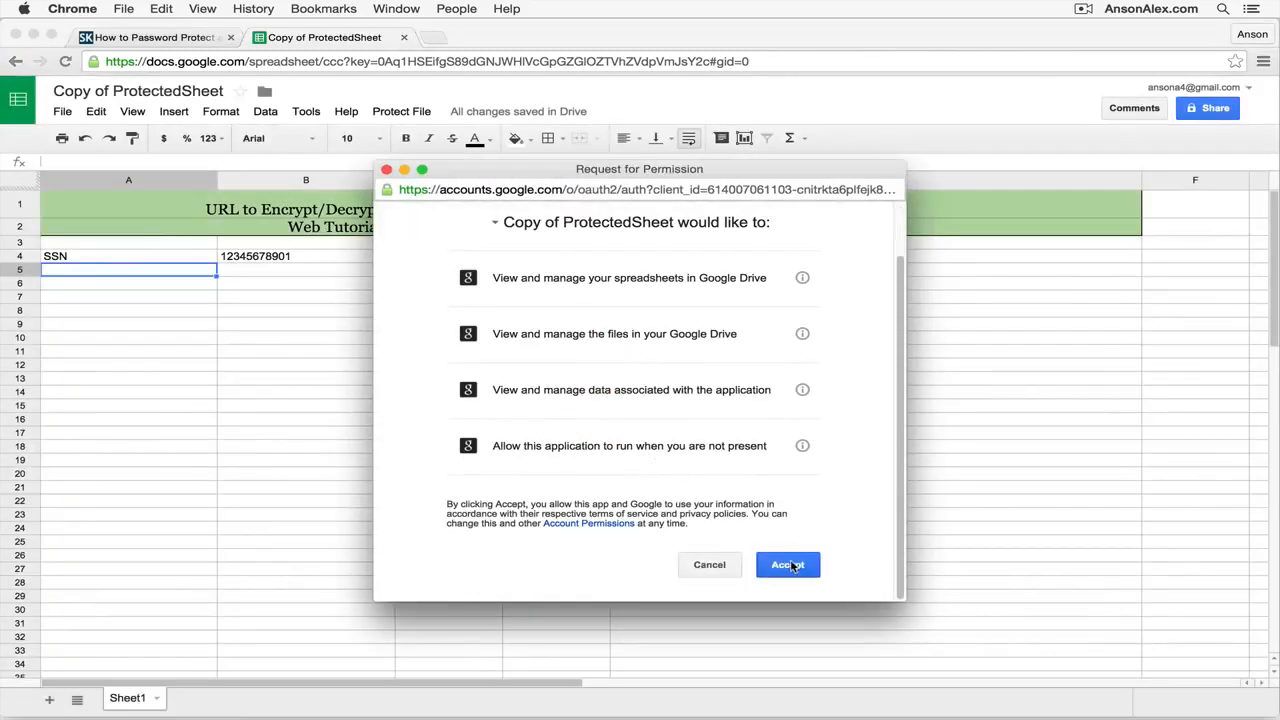
pyautogui.click(787, 564)
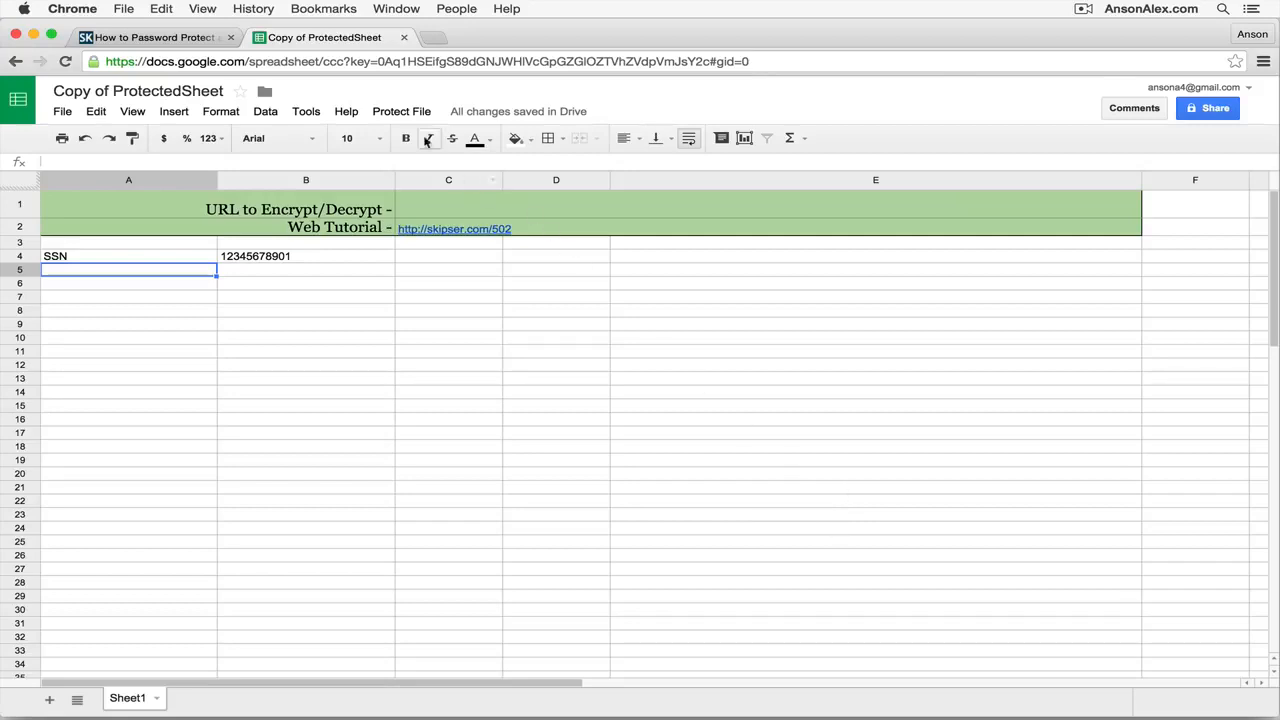
pyautogui.click(401, 111)
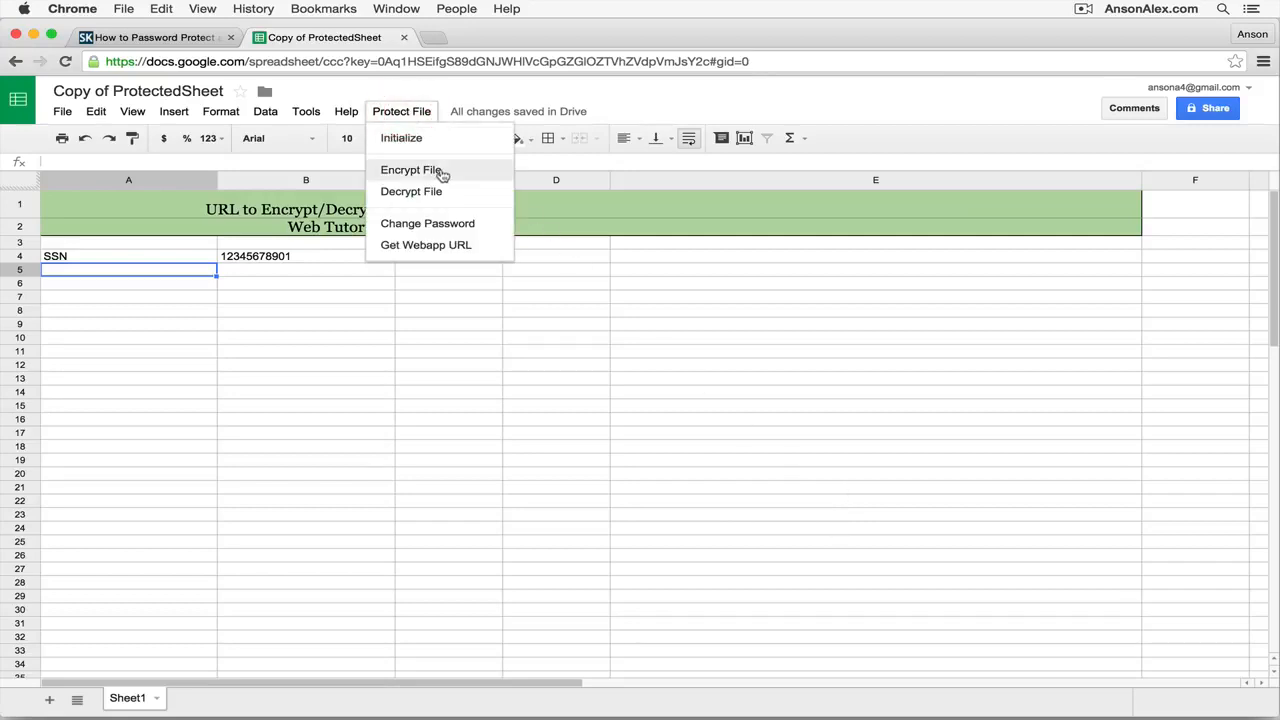
pyautogui.click(410, 169)
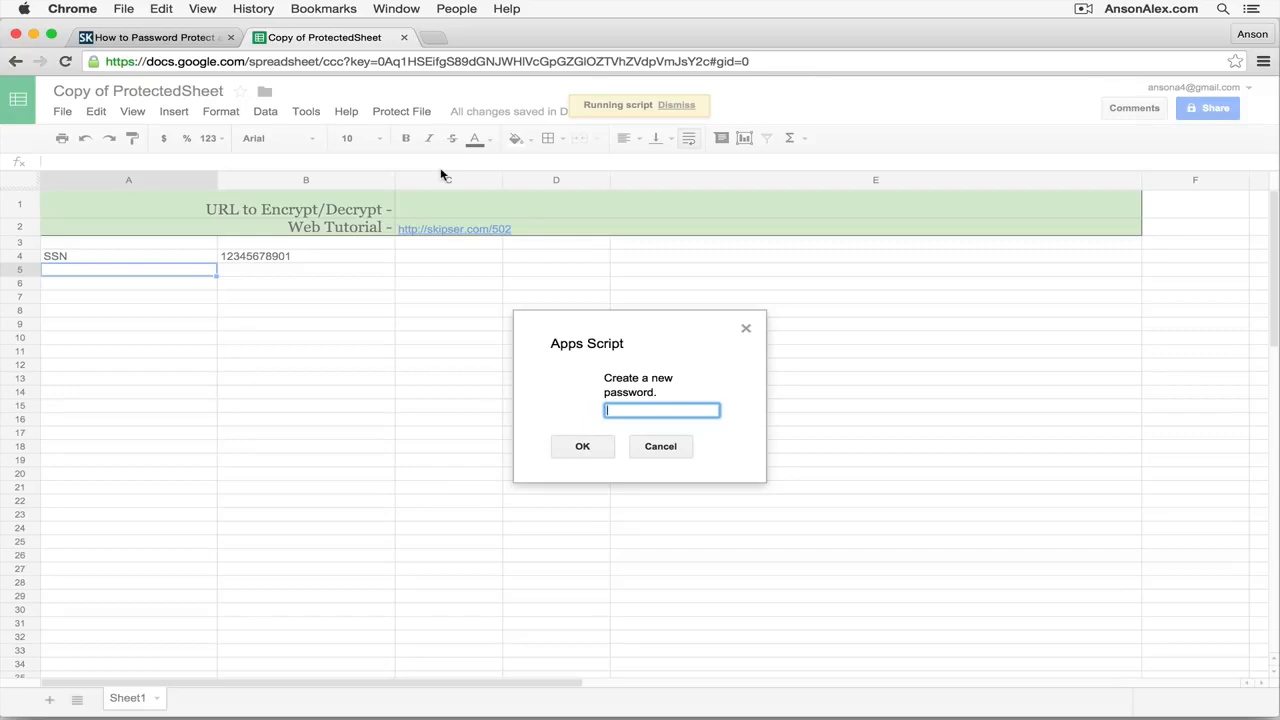
pyautogui.moveTo(220, 283)
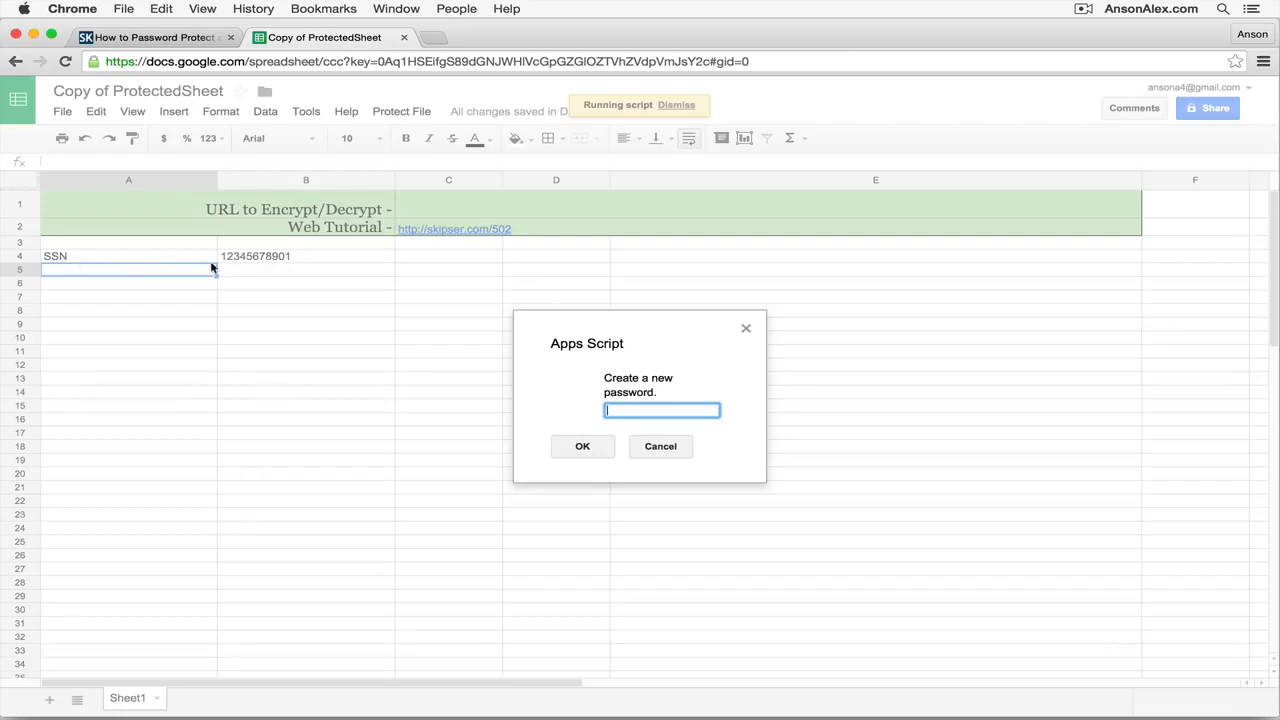
pyautogui.moveTo(668, 408)
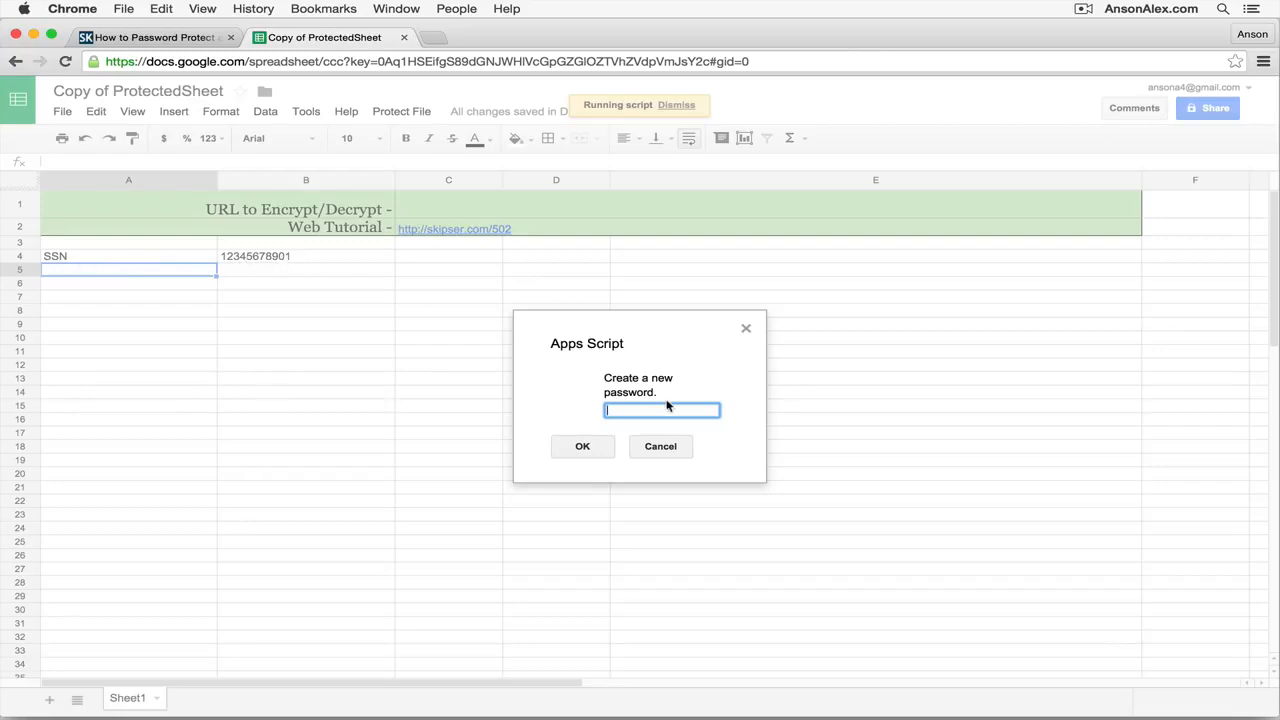
pyautogui.write('test')
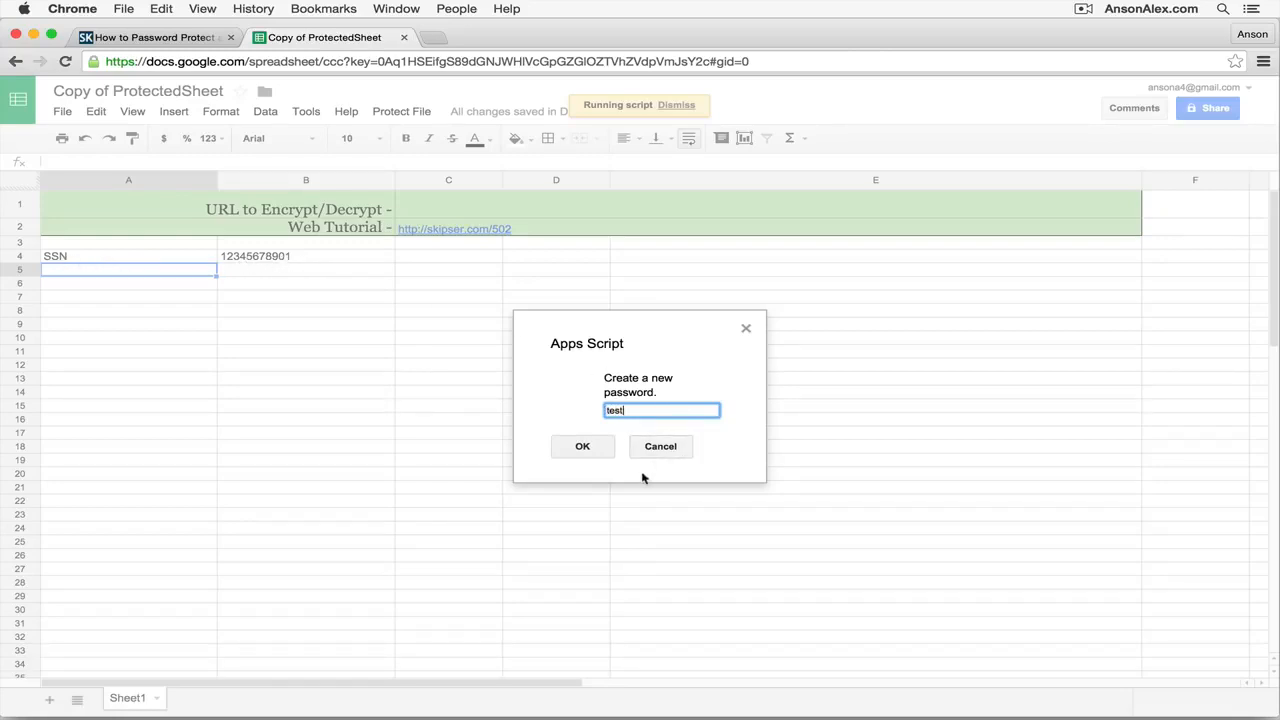
pyautogui.click(582, 446)
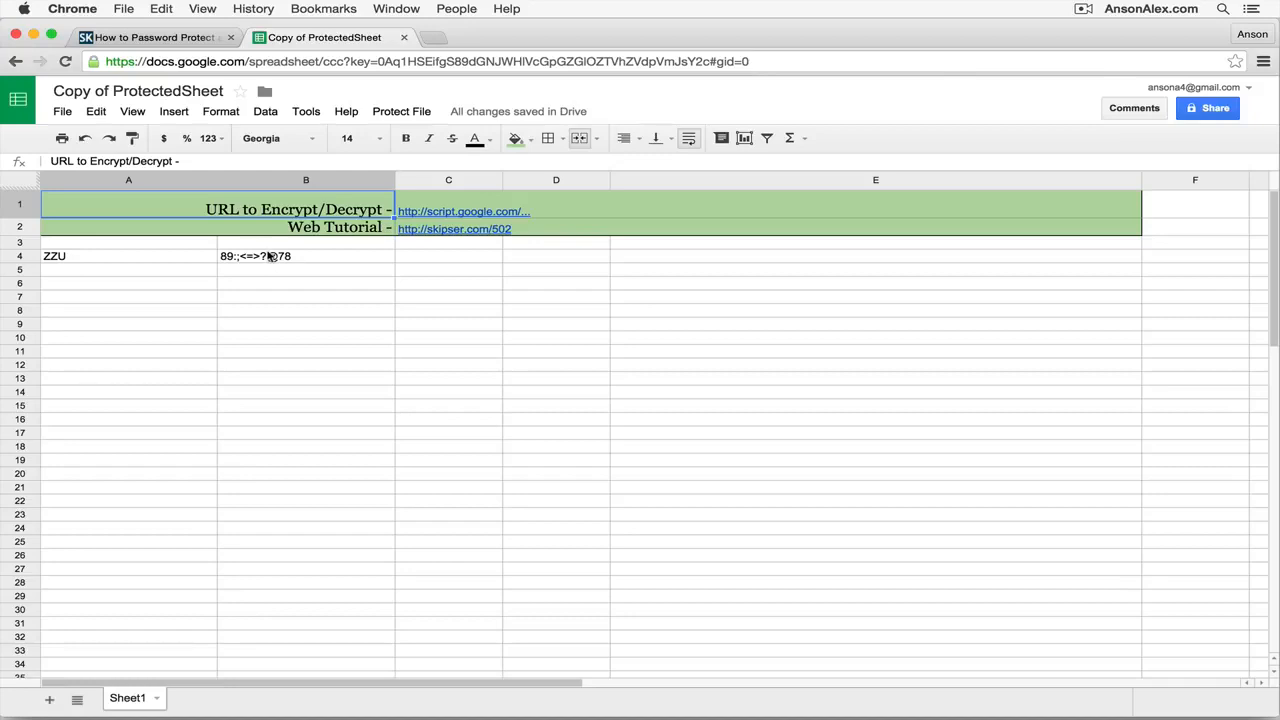
# - Select encrypted cell A4 and open the Protect File menu for decrypting
pyautogui.click(128, 256)
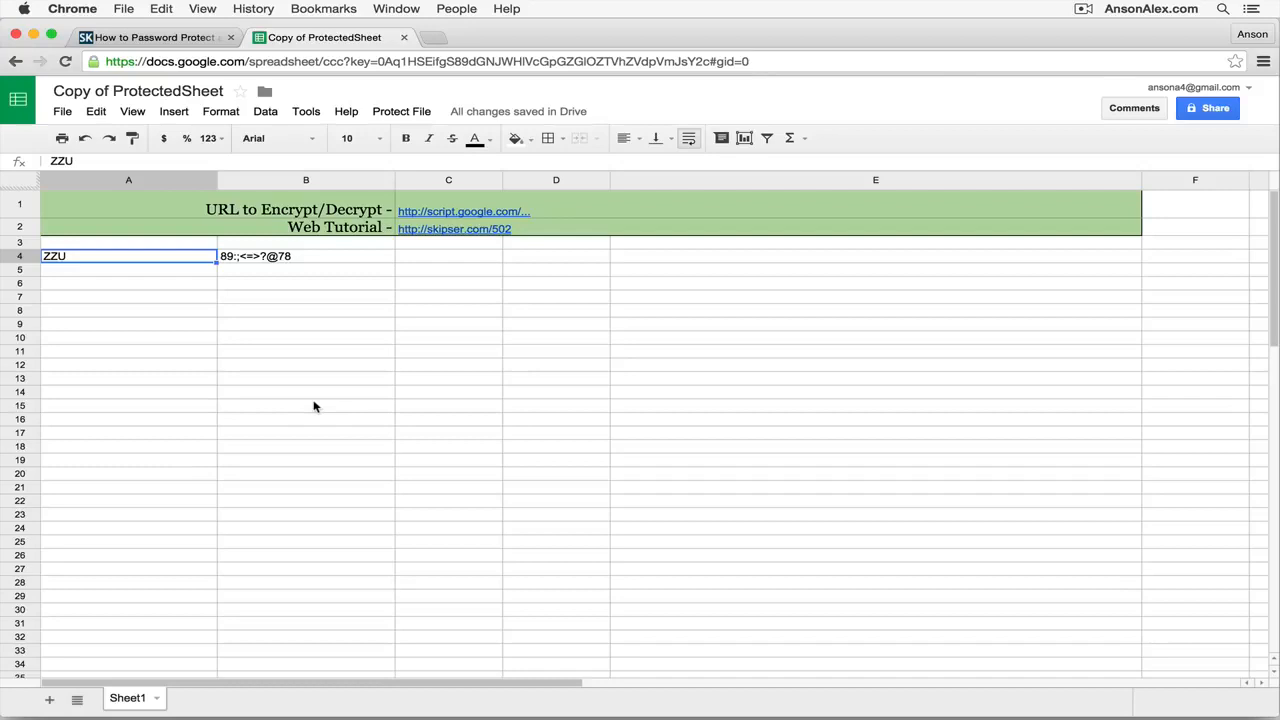
pyautogui.click(401, 111)
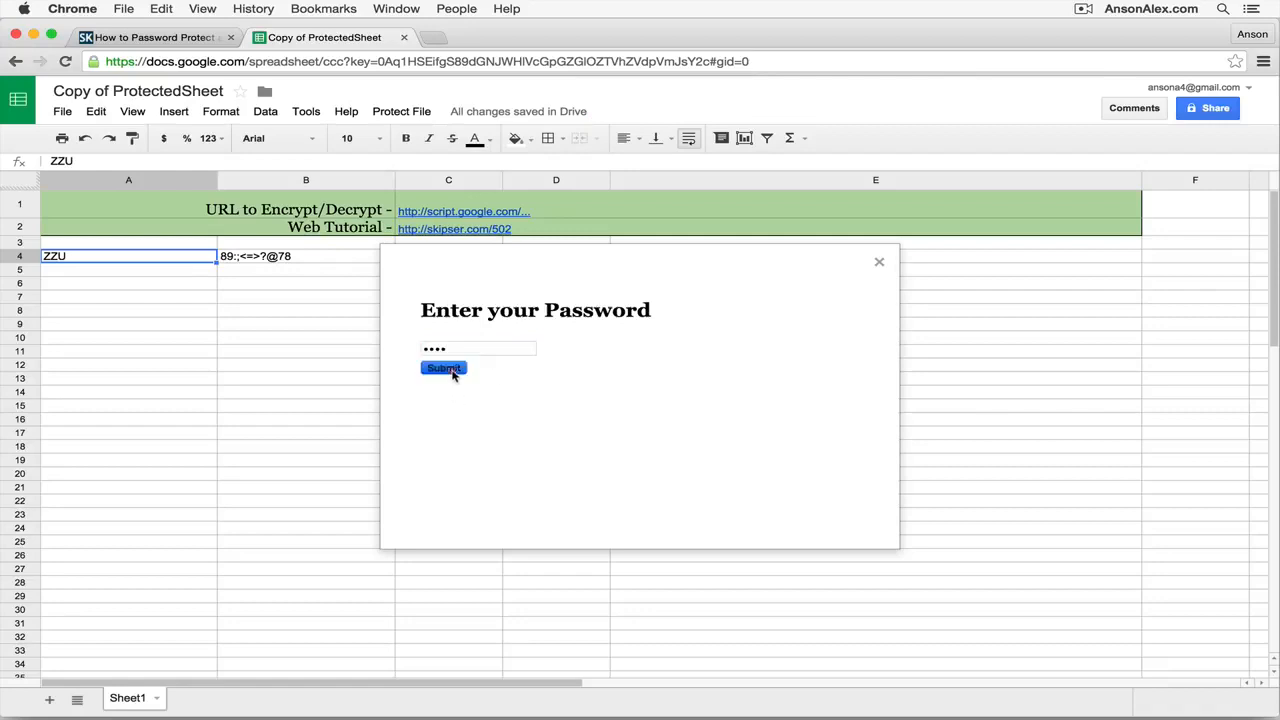
pyautogui.click(444, 368)
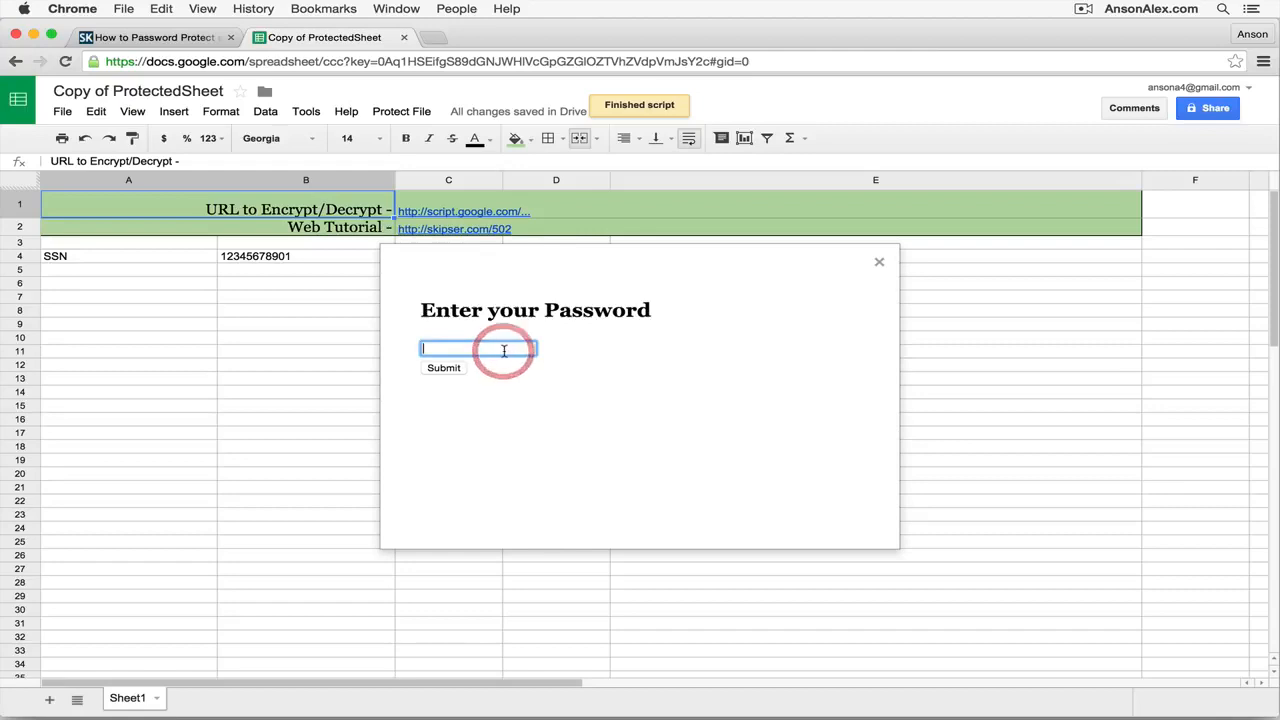
pyautogui.write('***')
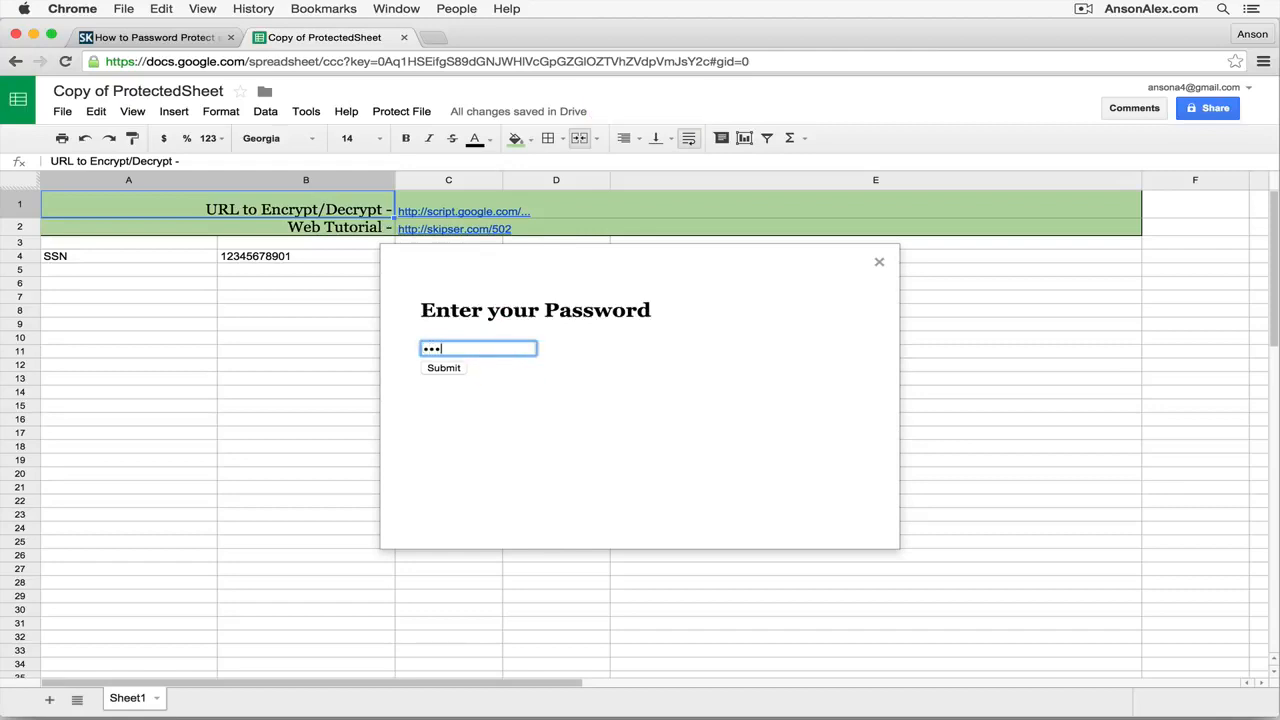